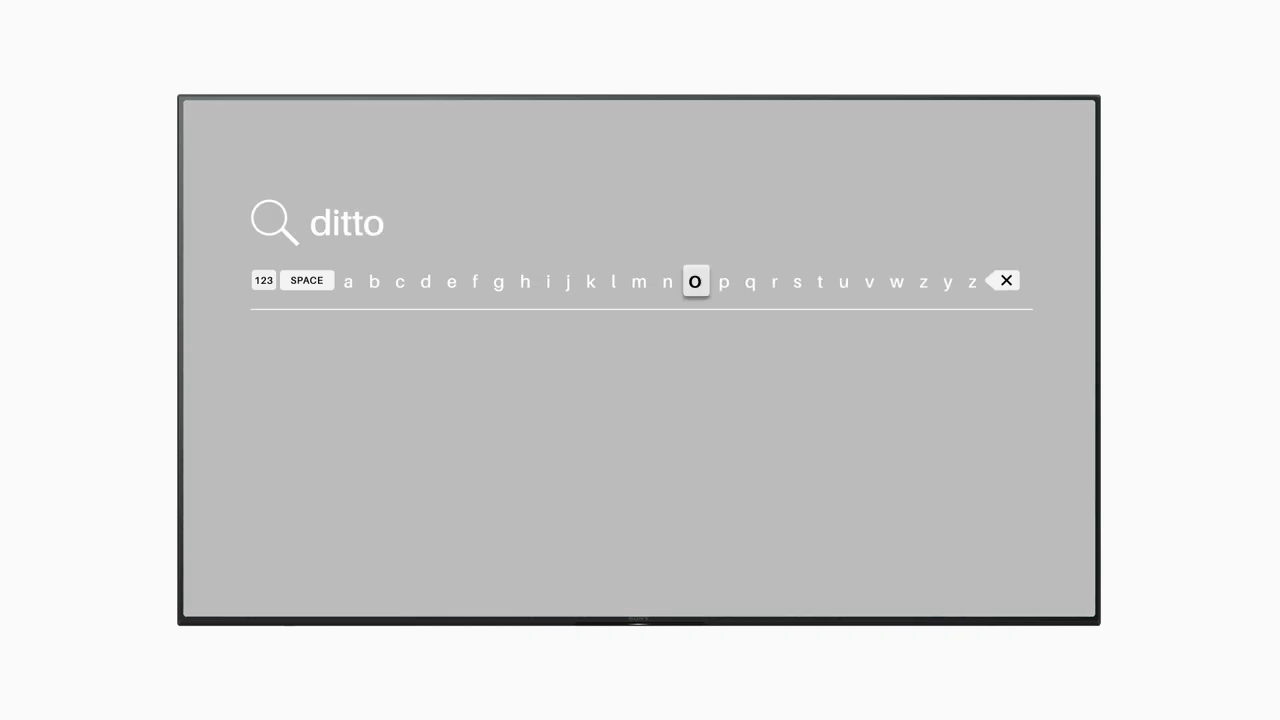
# - Select the Ditto Receiver app from the TV's 'ditto' search results
pyautogui.click(695, 281)
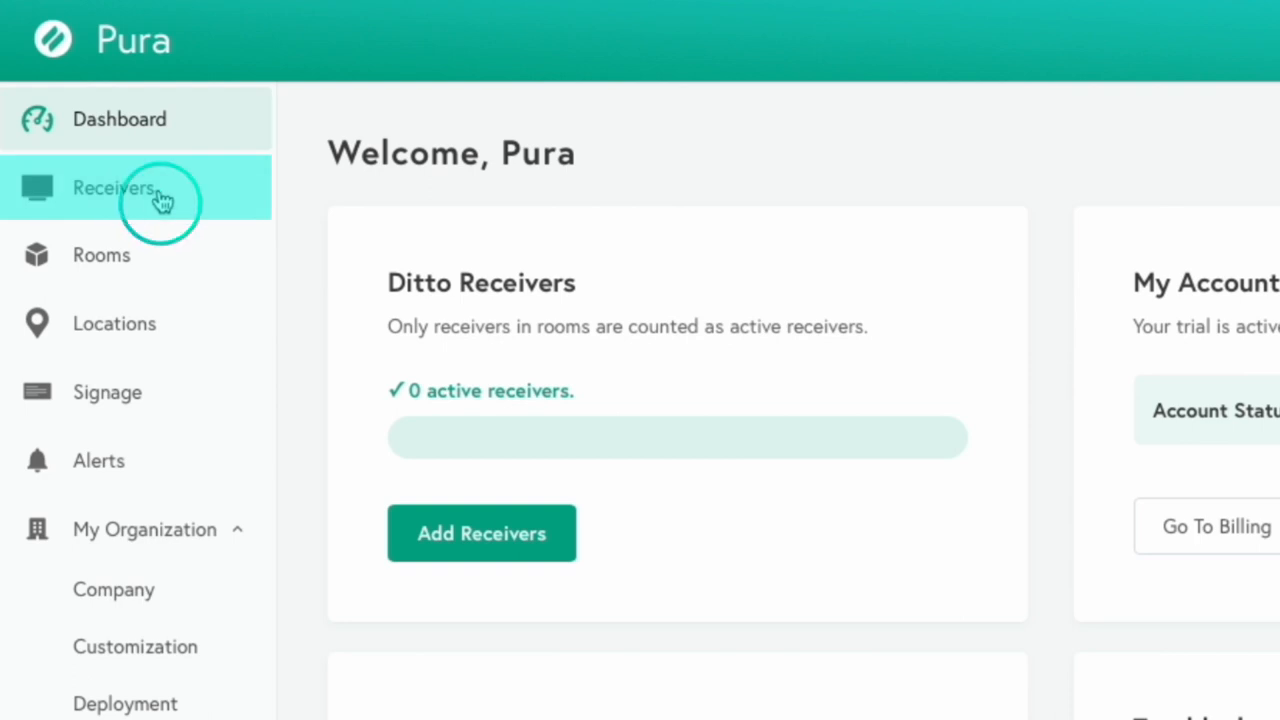
pyautogui.click(481, 532)
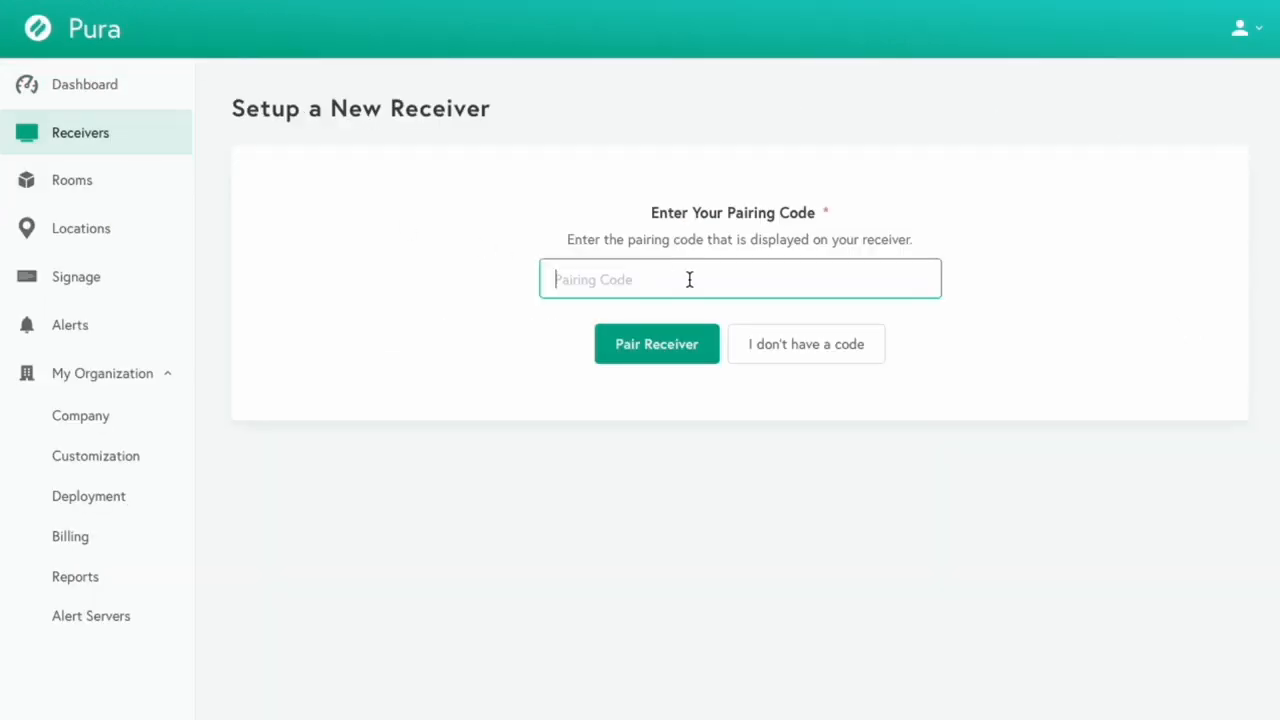
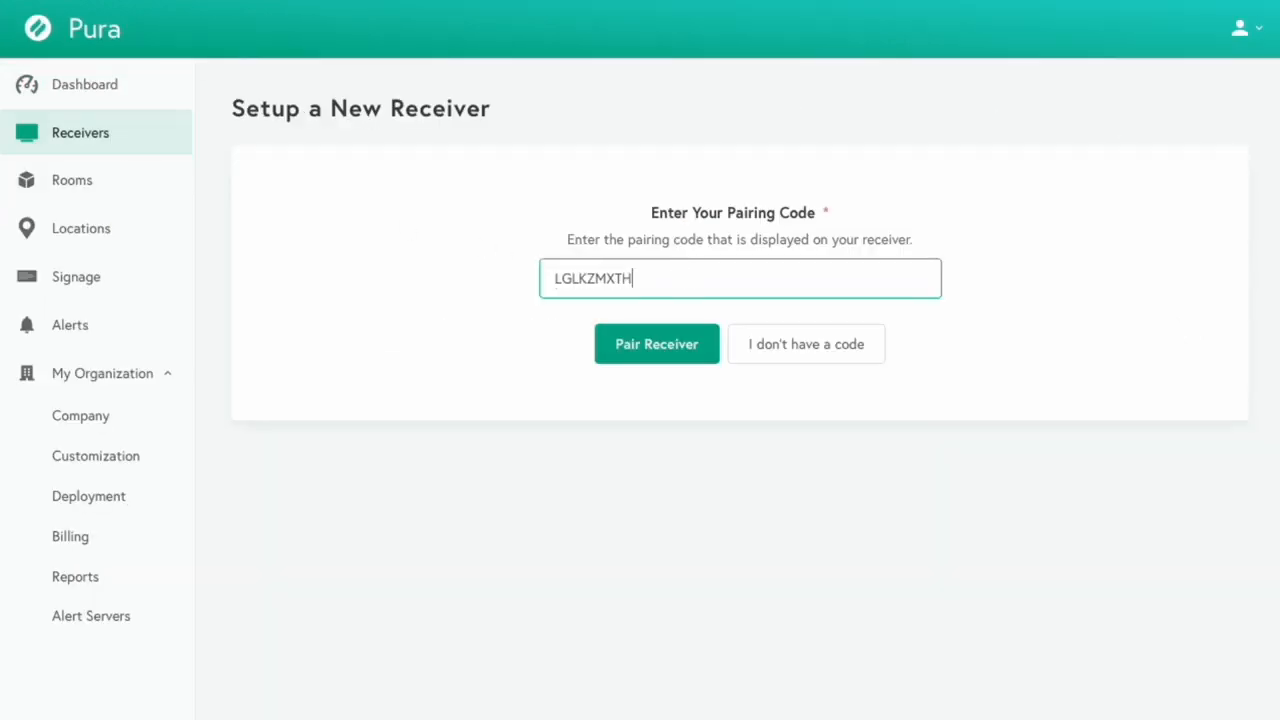
pyautogui.click(656, 344)
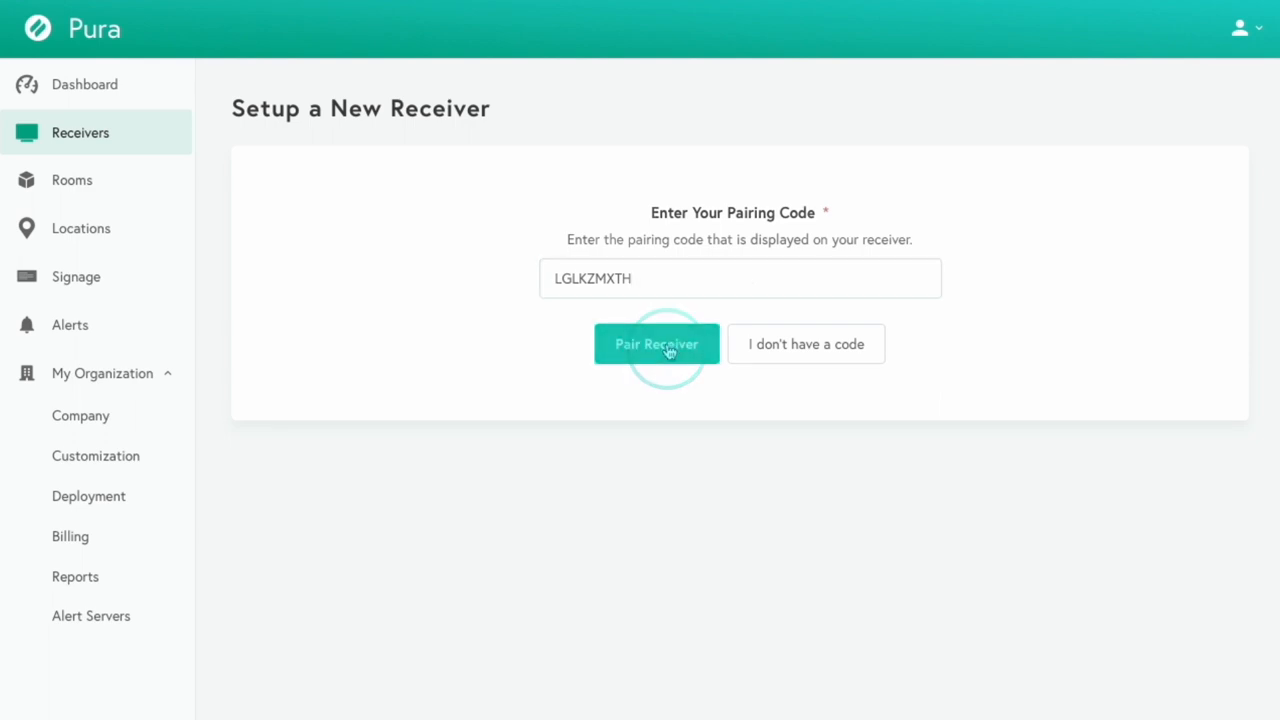
pyautogui.click(656, 343)
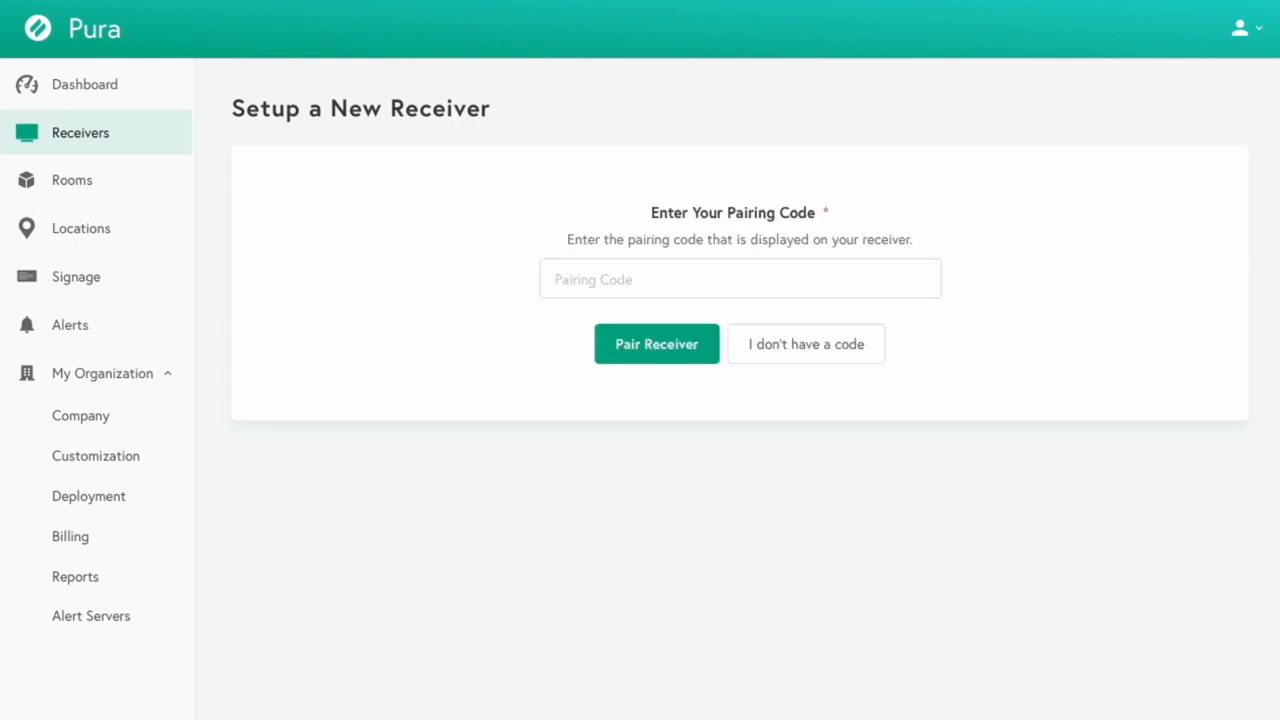
pyautogui.moveTo(806, 344)
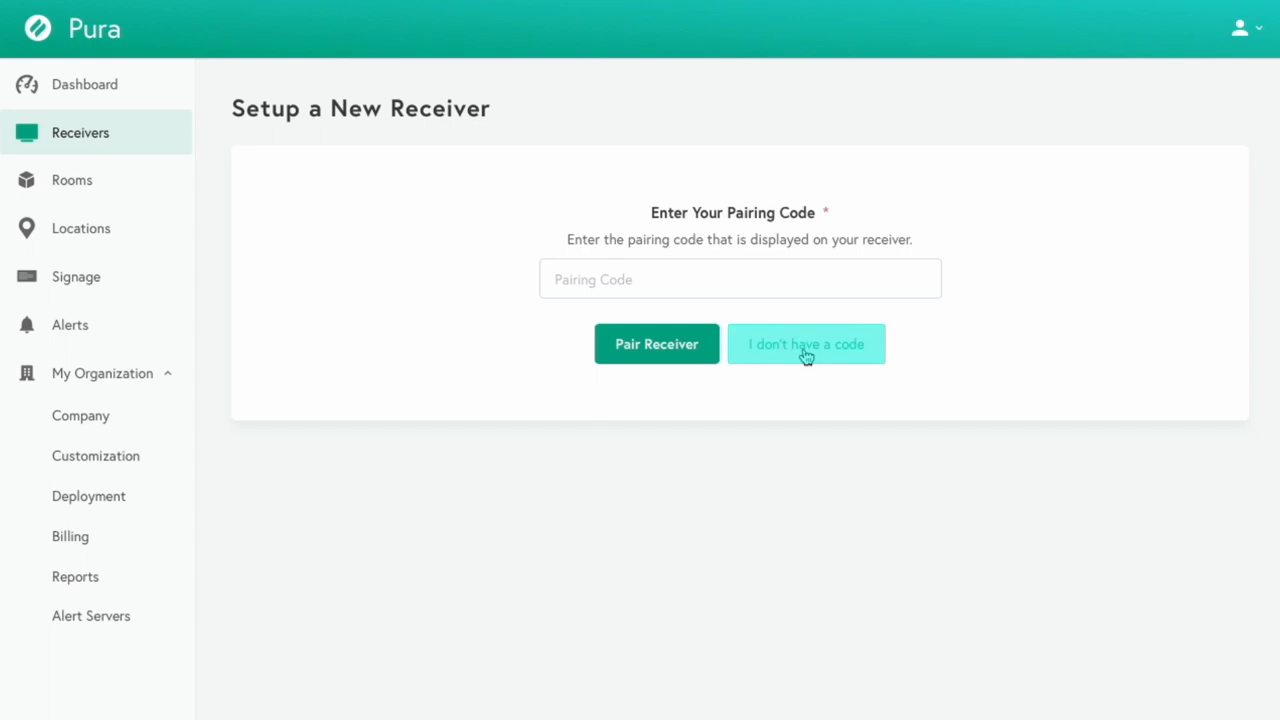
# - Choose 'I don't have a code' to list the receiver device types
pyautogui.click(805, 344)
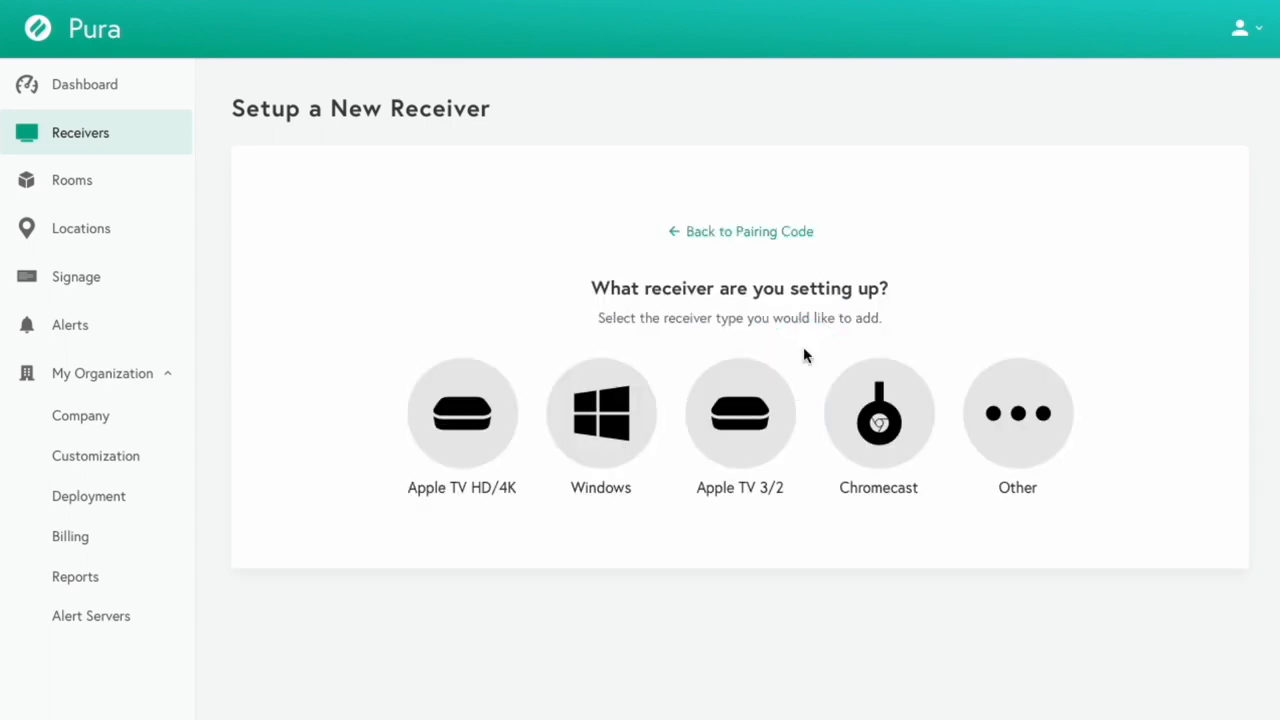
pyautogui.moveTo(806, 356)
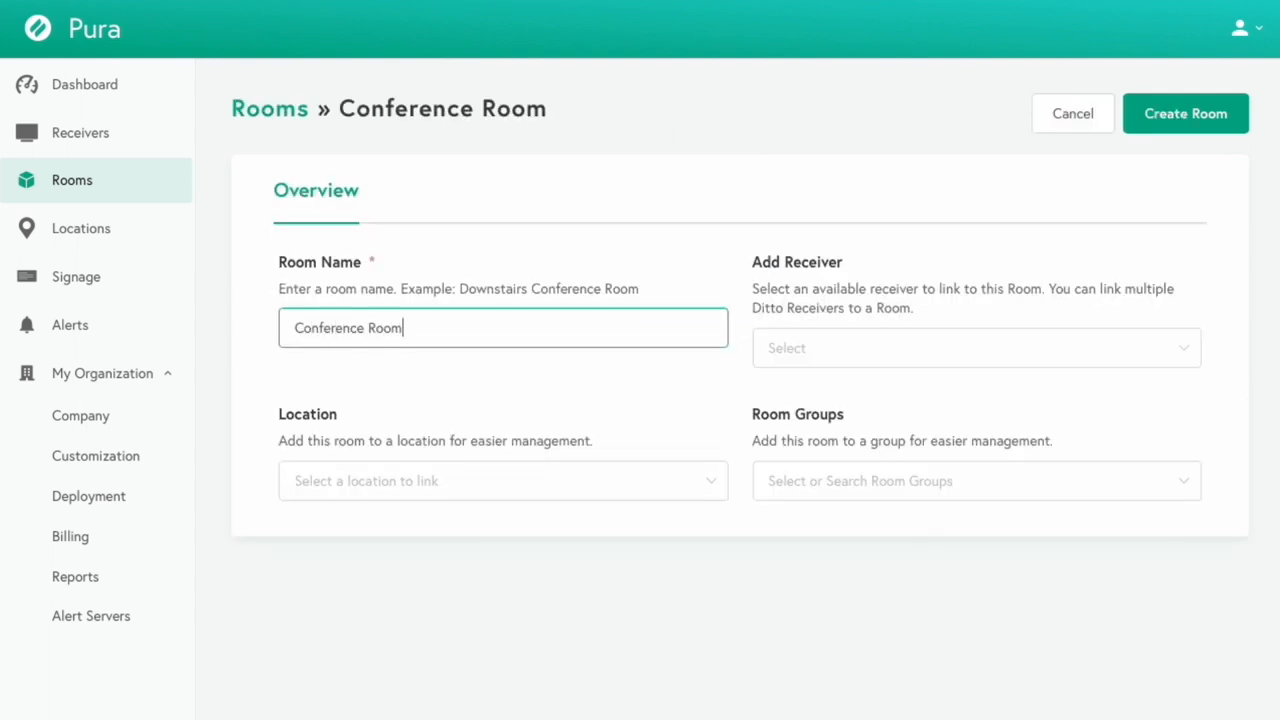
pyautogui.moveTo(591, 356)
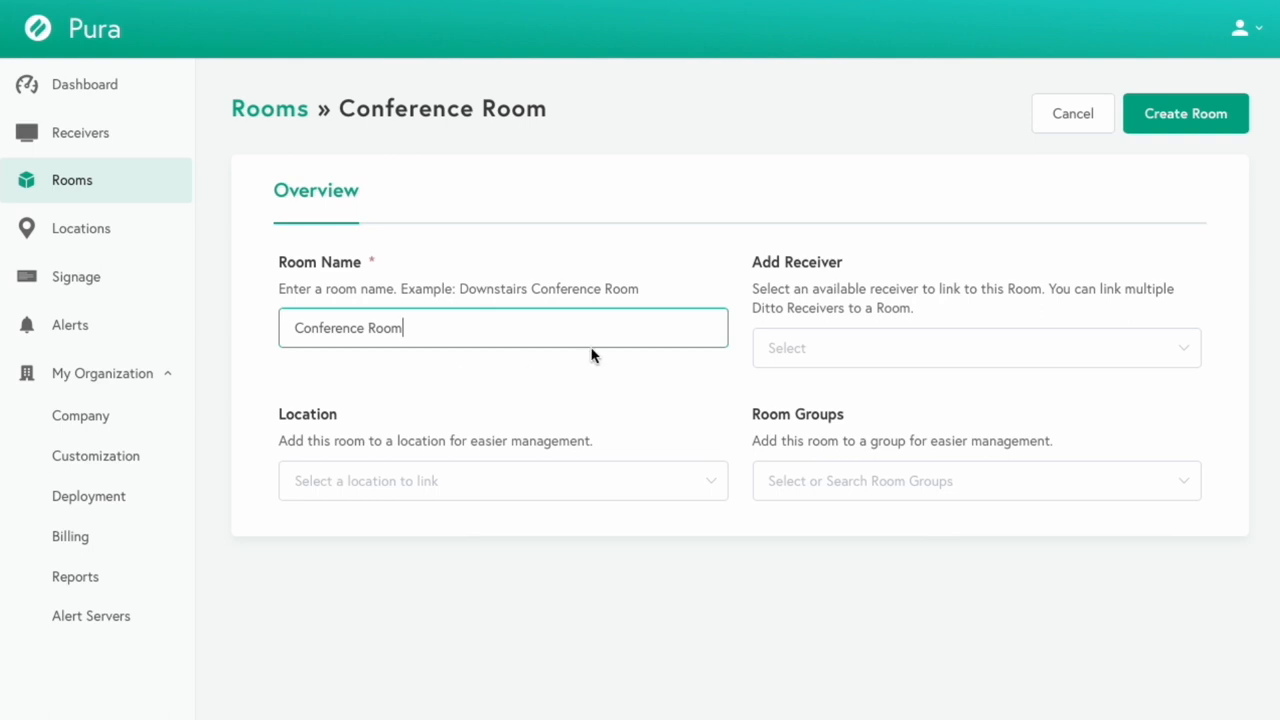
pyautogui.click(1185, 113)
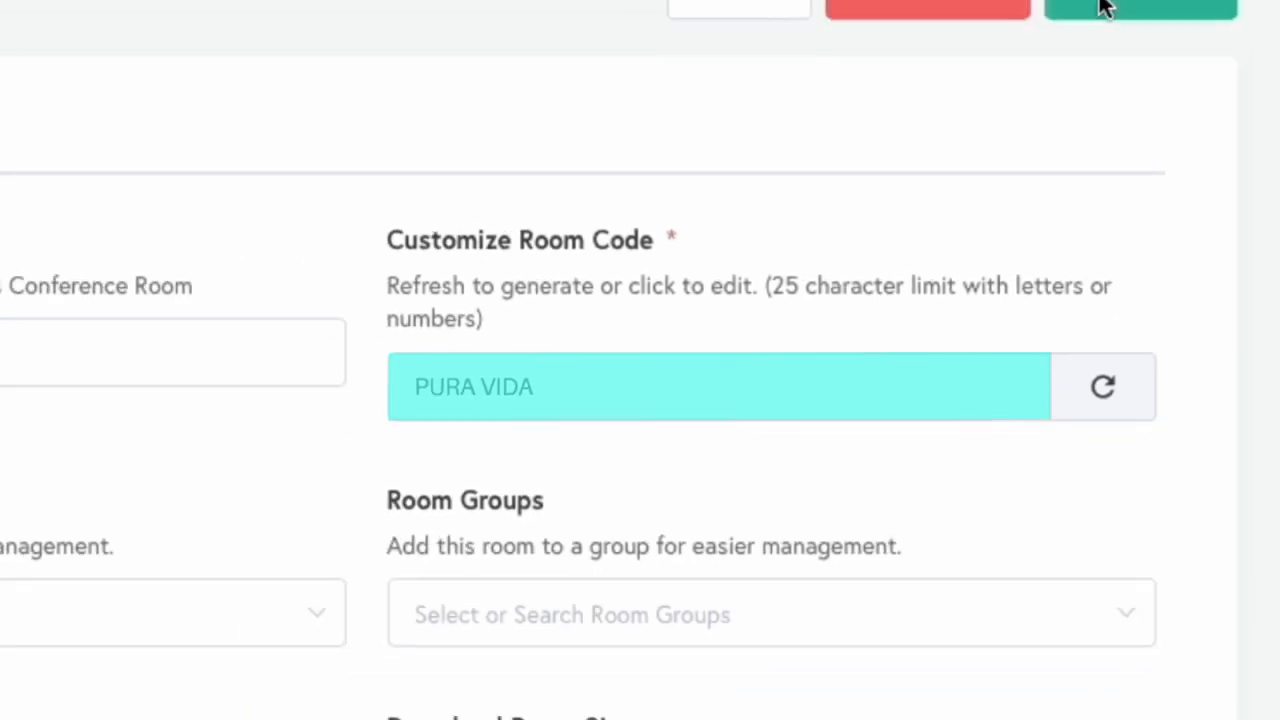
# - Add the Conference Room TV receiver on the room's Receiver tab
pyautogui.click(437, 190)
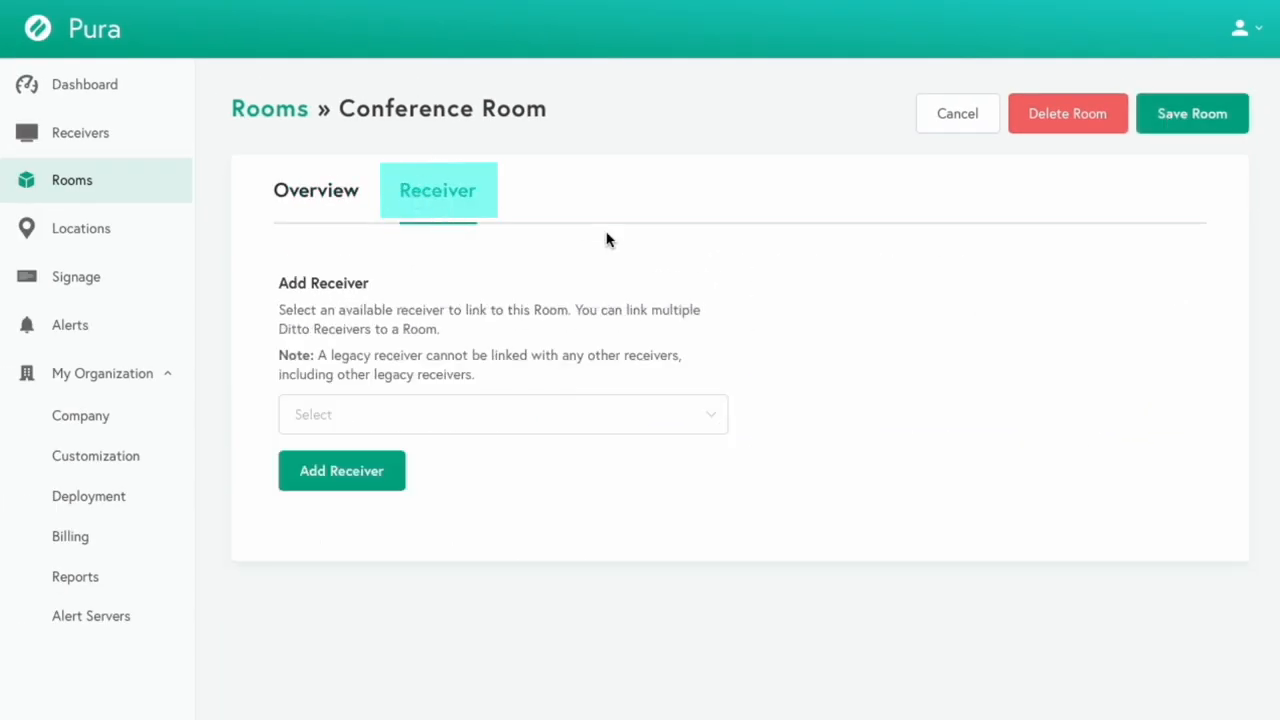
pyautogui.click(502, 414)
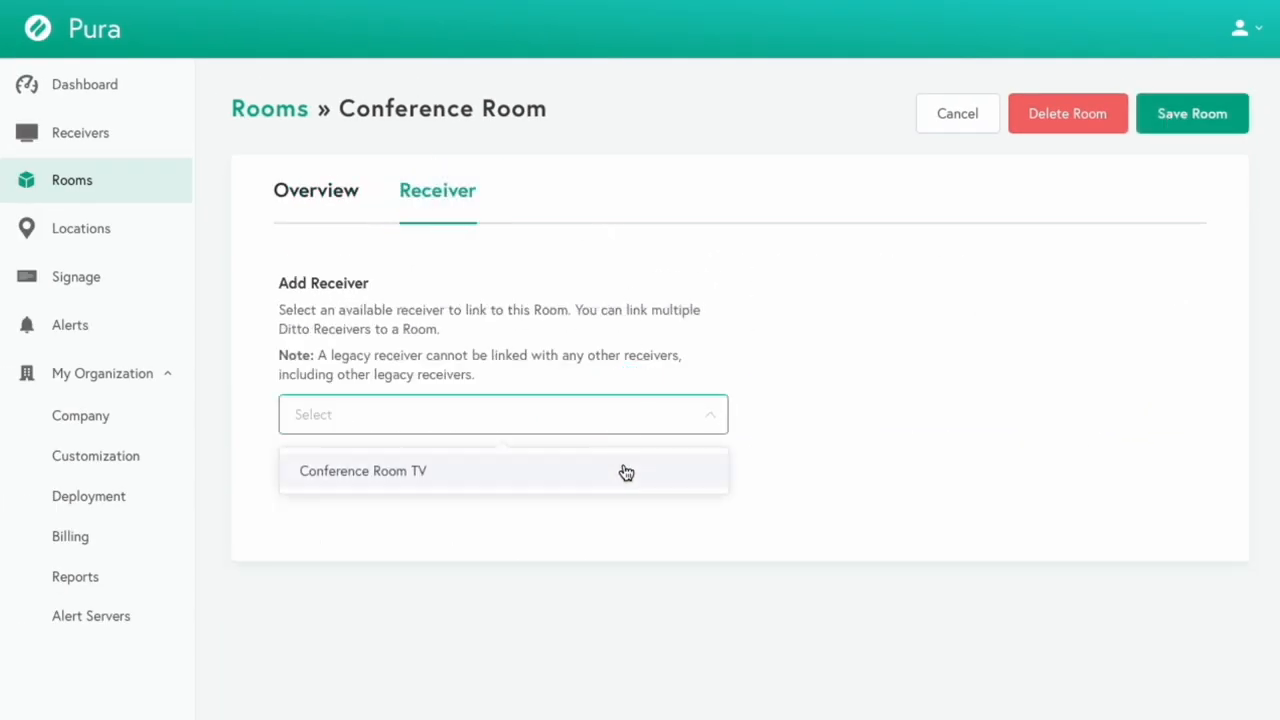
pyautogui.click(363, 471)
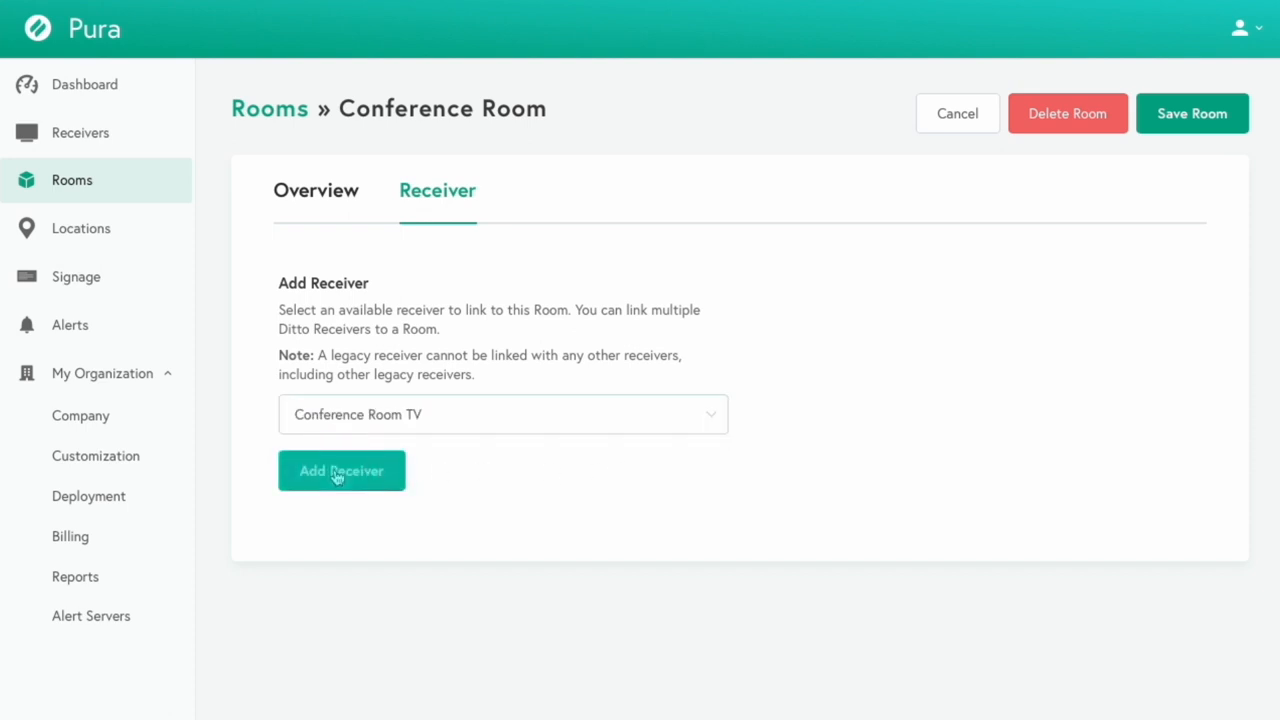
pyautogui.click(341, 471)
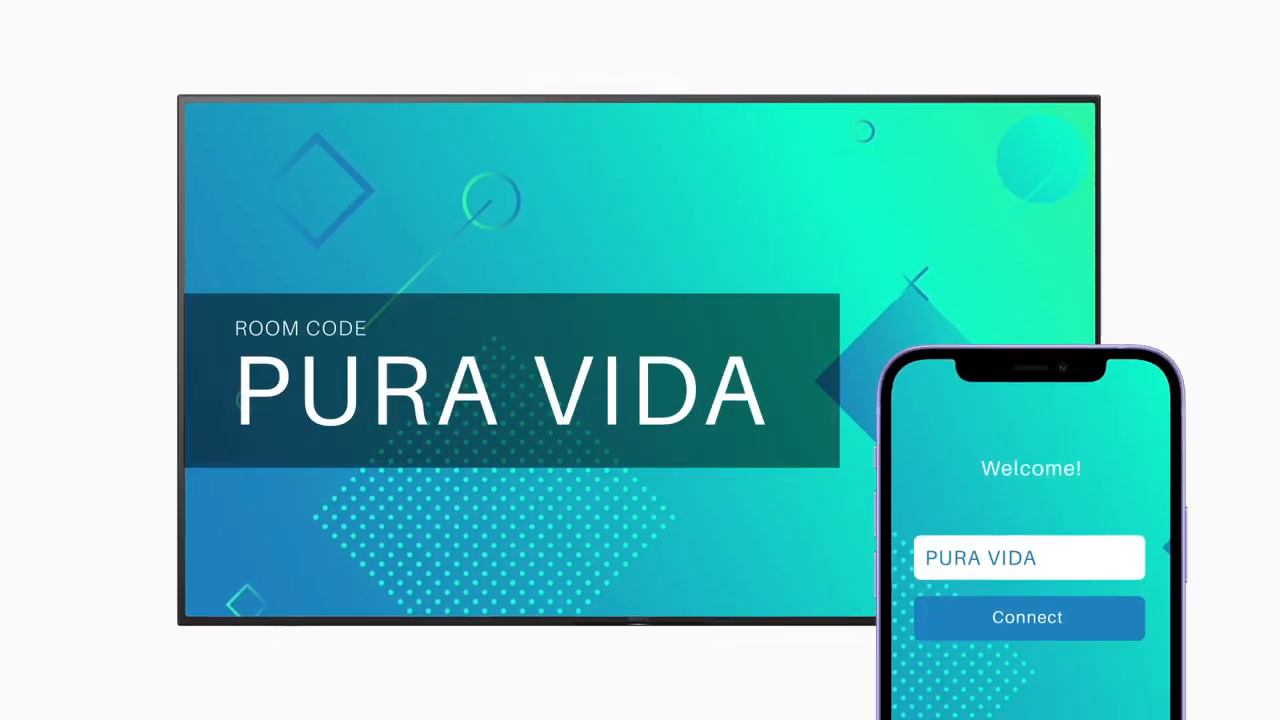
pyautogui.click(1027, 617)
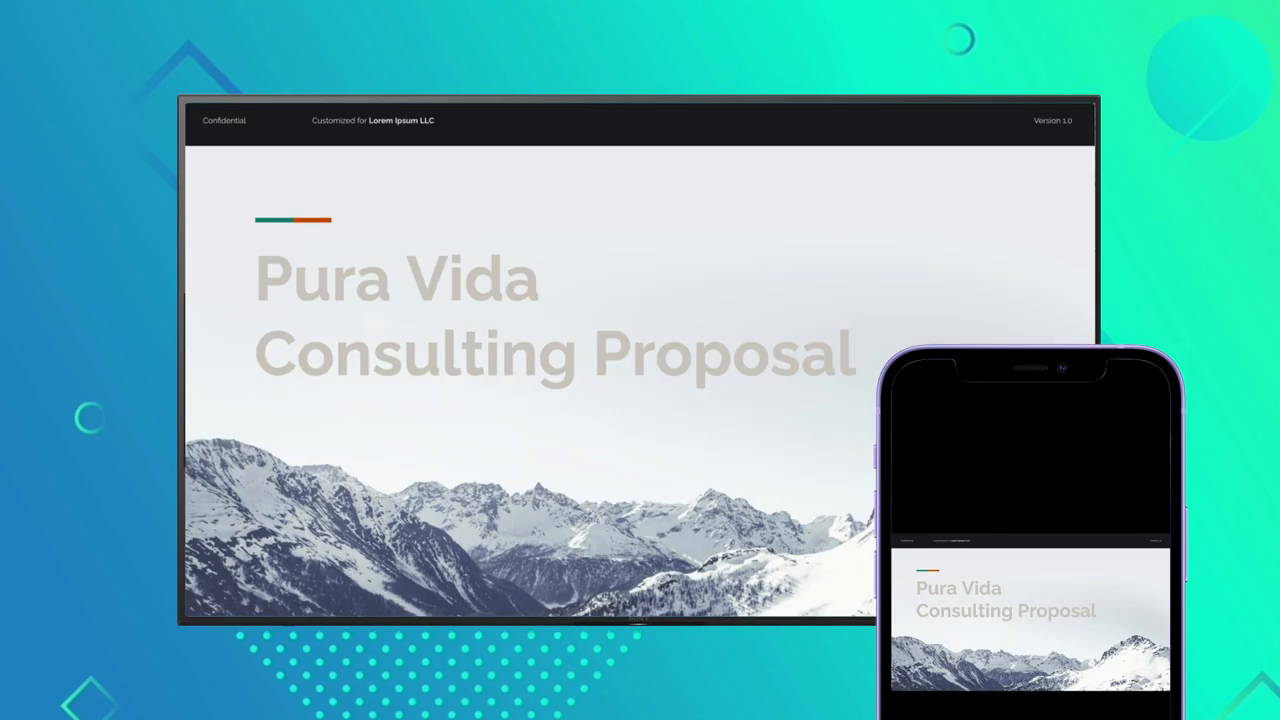